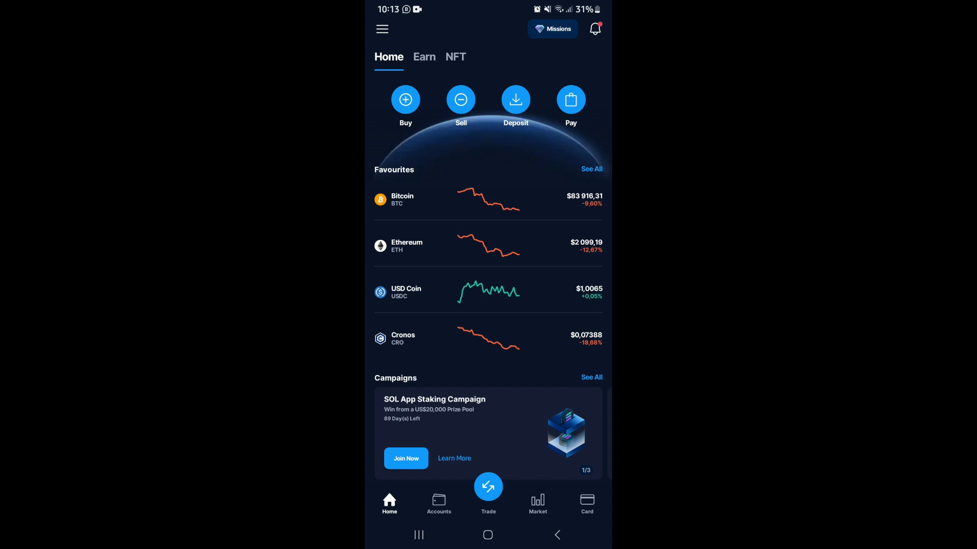
# Start a crypto purchase from the Home screen's Buy button.
pyautogui.click(406, 100)
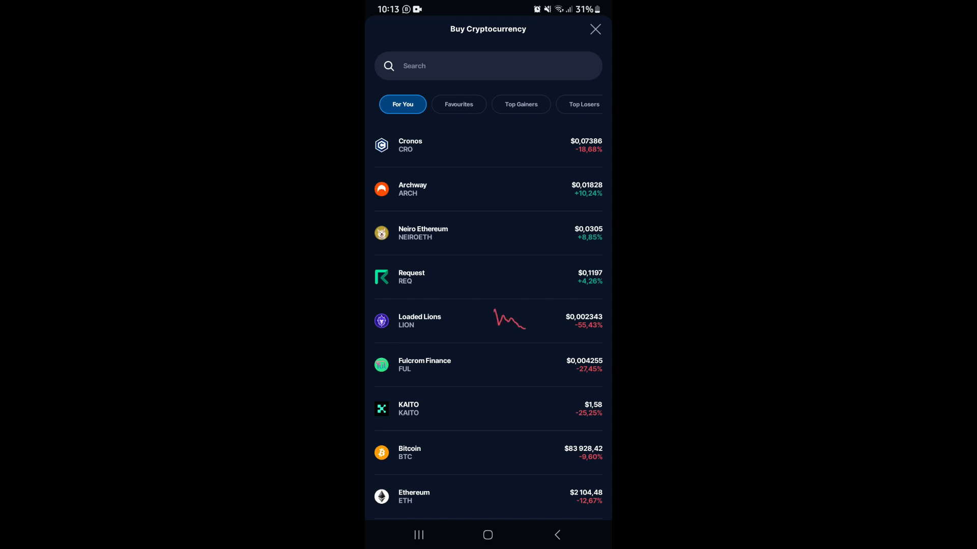
# Search the buy list for "bit" to show Bitcoin Cash, Bitcoin and similar coins.
pyautogui.click(487, 66)
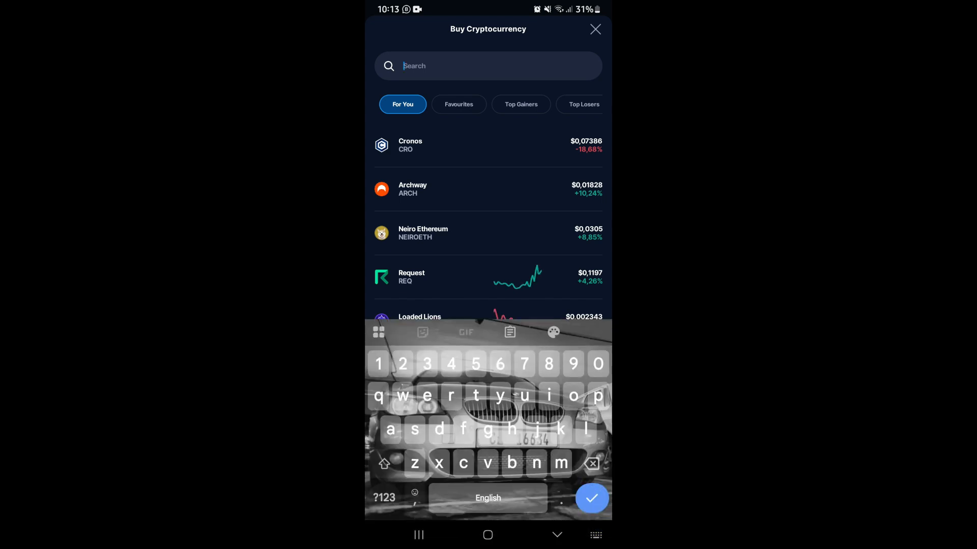
pyautogui.scroll(-3)
pyautogui.write('b')
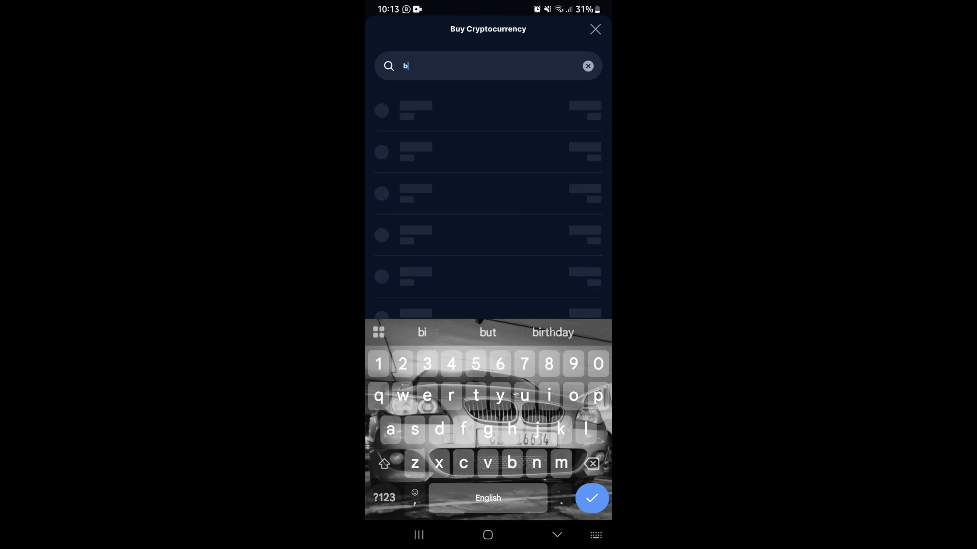
pyautogui.write('it')
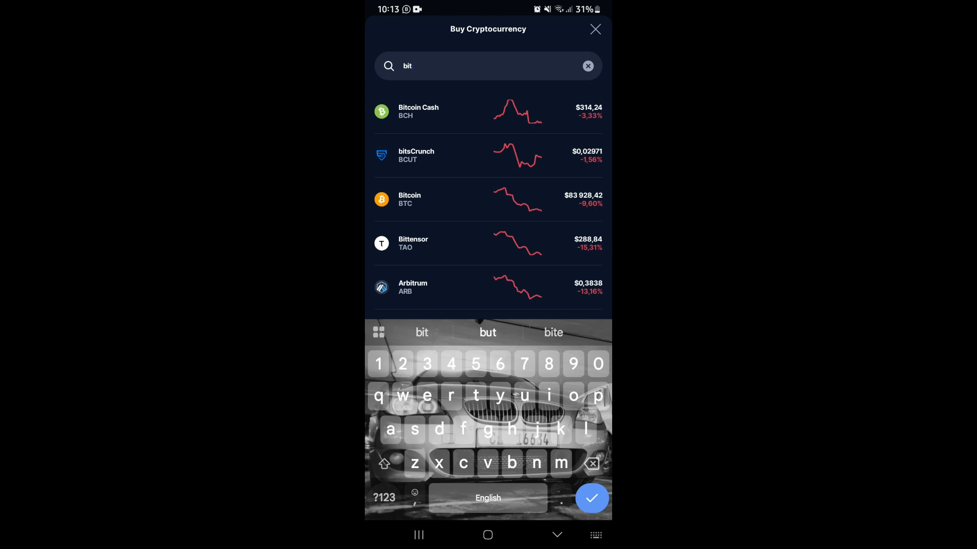
# Choose Bitcoin (BTC) for a one-time $100 USD purchase via Google Pay.
pyautogui.click(594, 29)
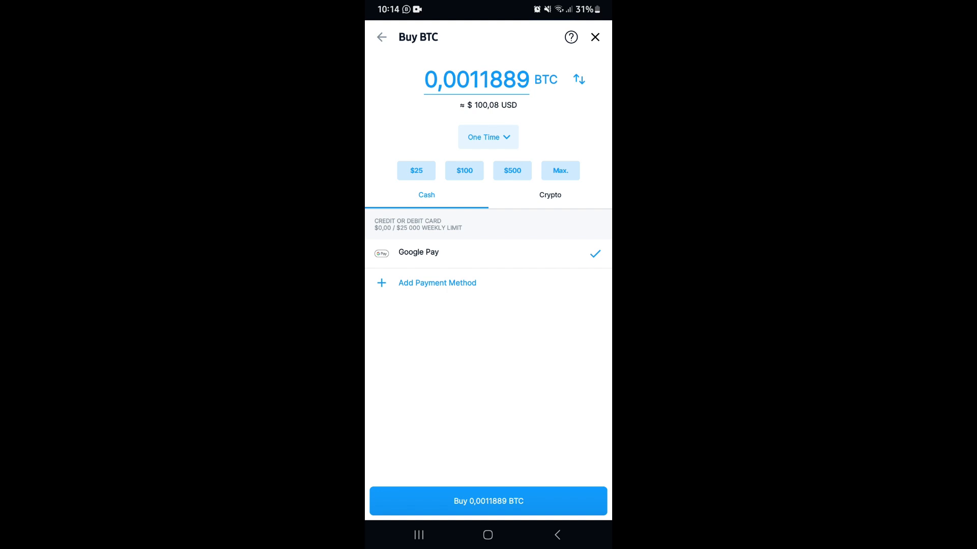
# Add a new payment method of type Credit / Debit Card.
pyautogui.click(436, 282)
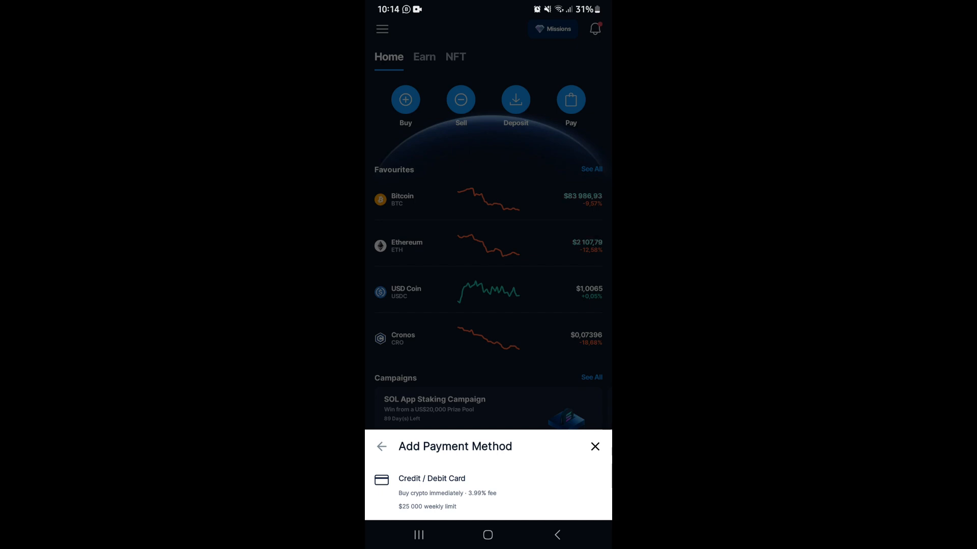
pyautogui.click(432, 478)
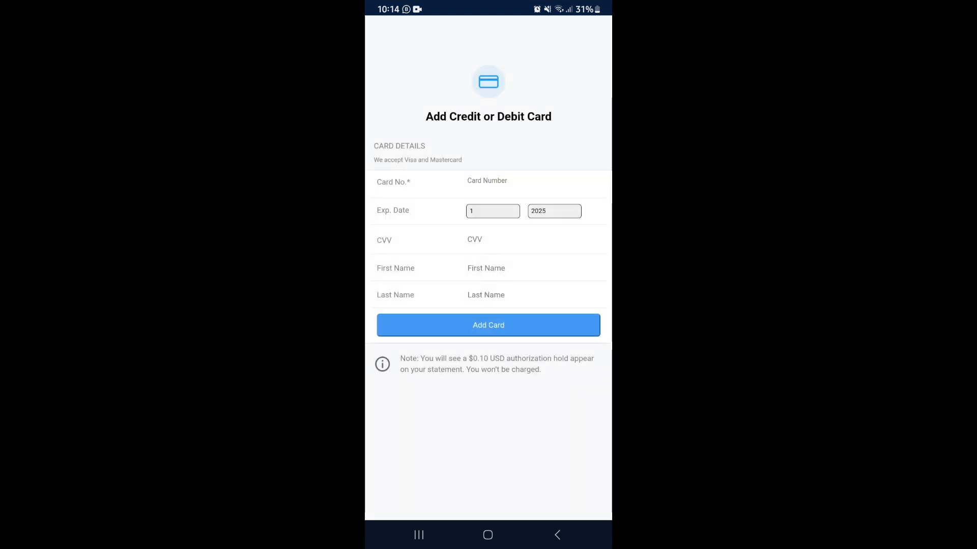